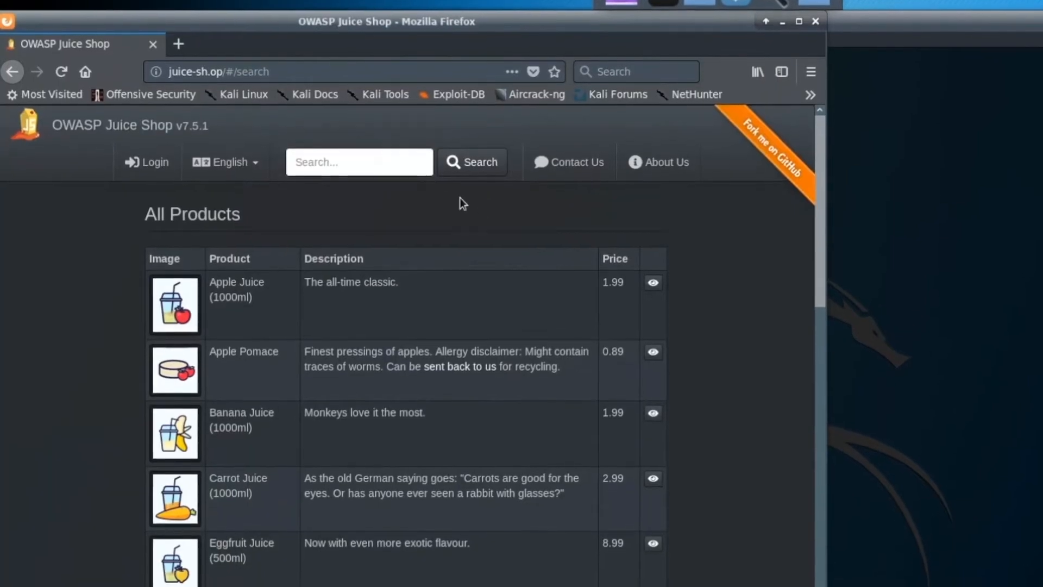
Open the Juice Shop login page and type 'tom@' into the Email field.
left_click(146, 162)
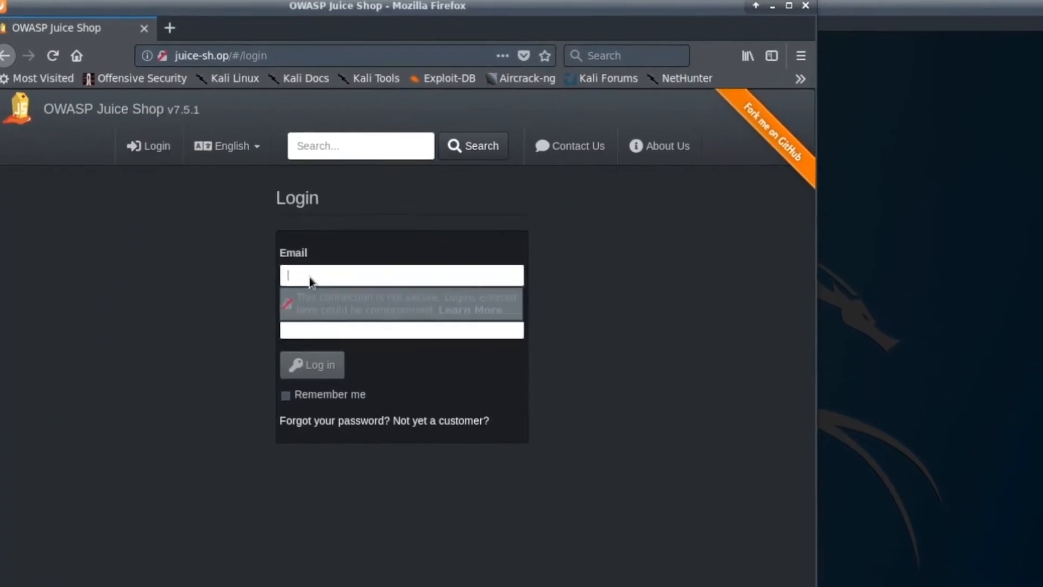
type("tom@")
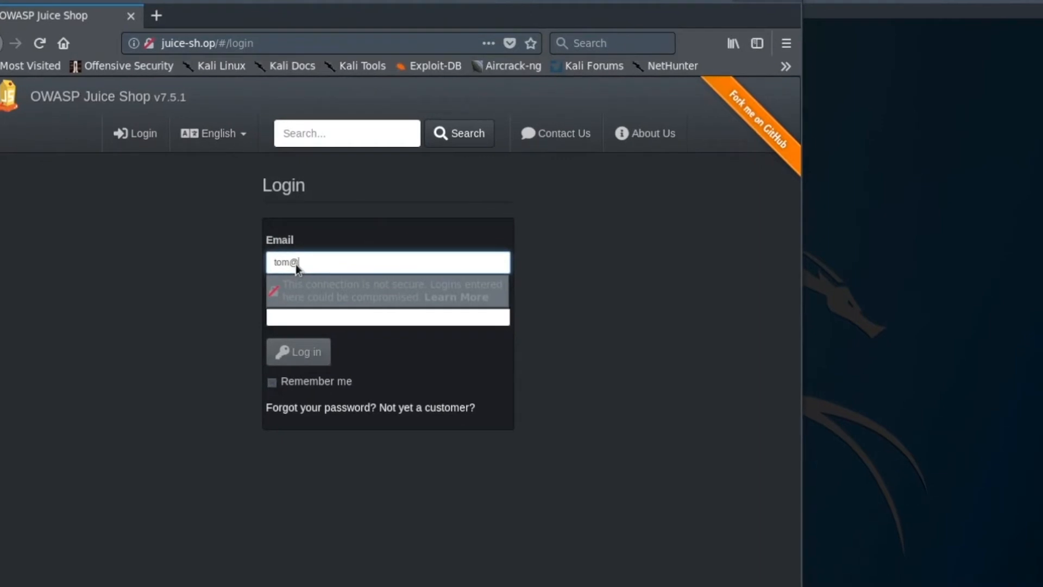